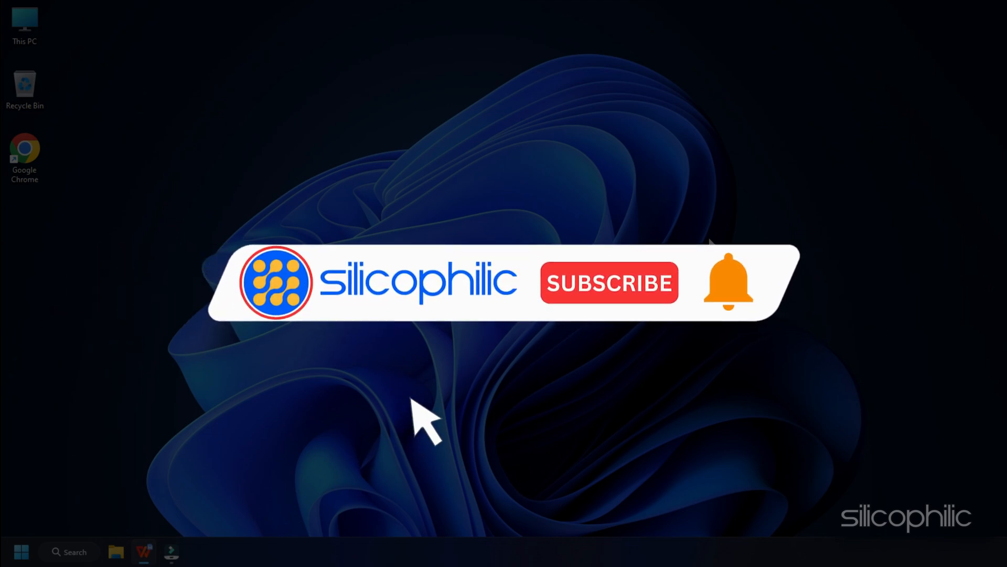
Step: Open Task Manager from the Start right-click menu and end the Discord (32 bit) processes
{"action": "left_click", "coordinate": [609, 282]}
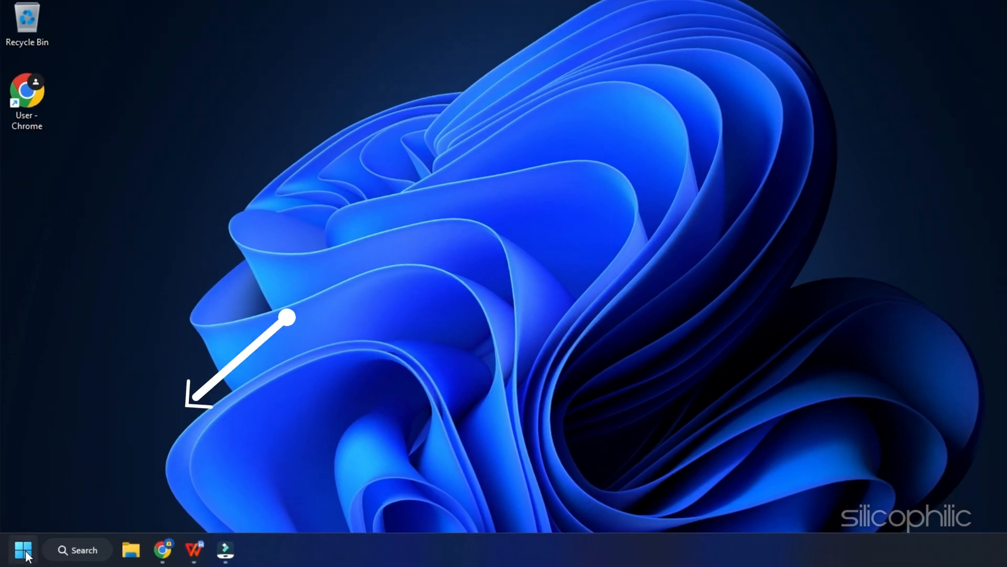
{"action": "right_click", "coordinate": [23, 550]}
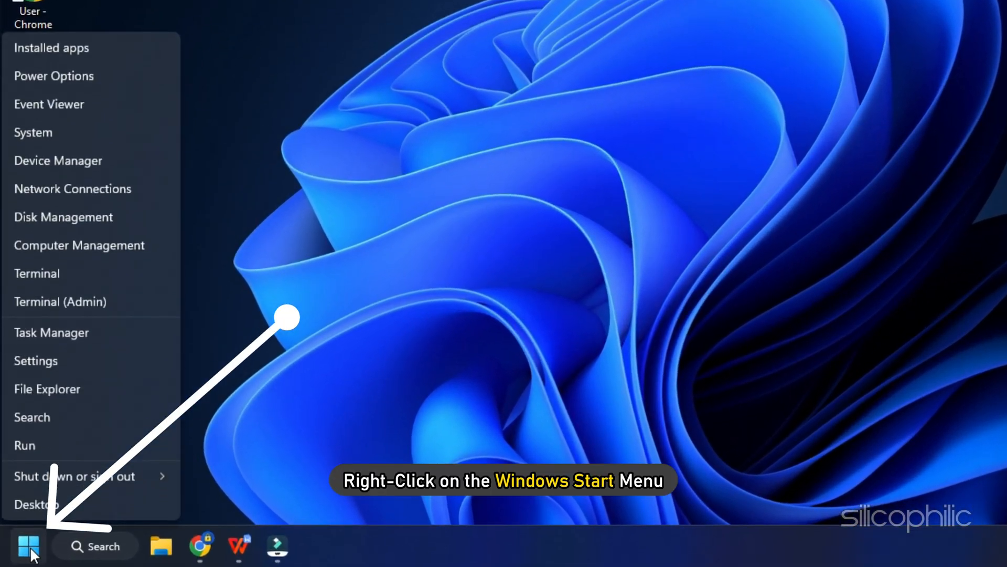
{"action": "left_click", "coordinate": [51, 332]}
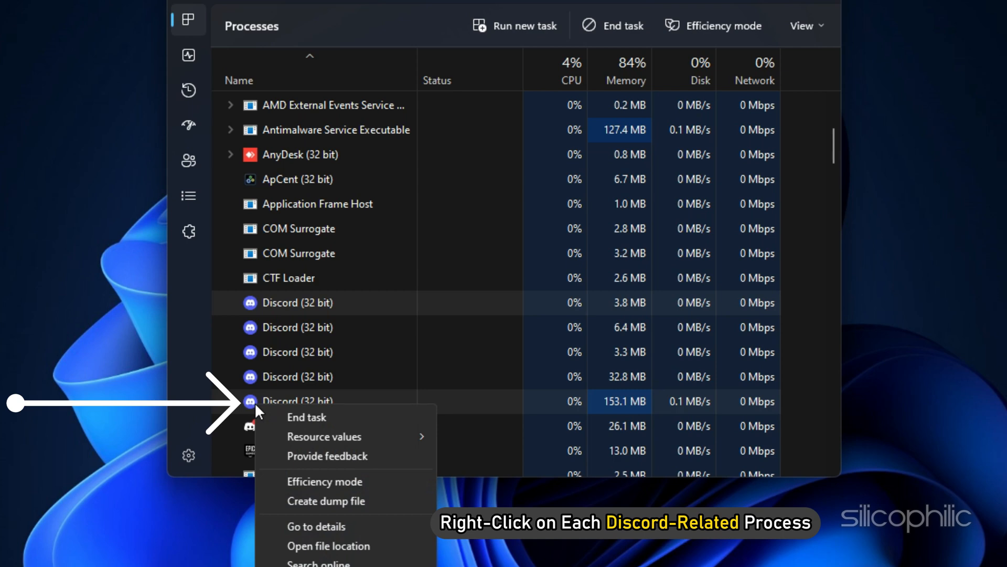
{"action": "mouse_move", "coordinate": [306, 417]}
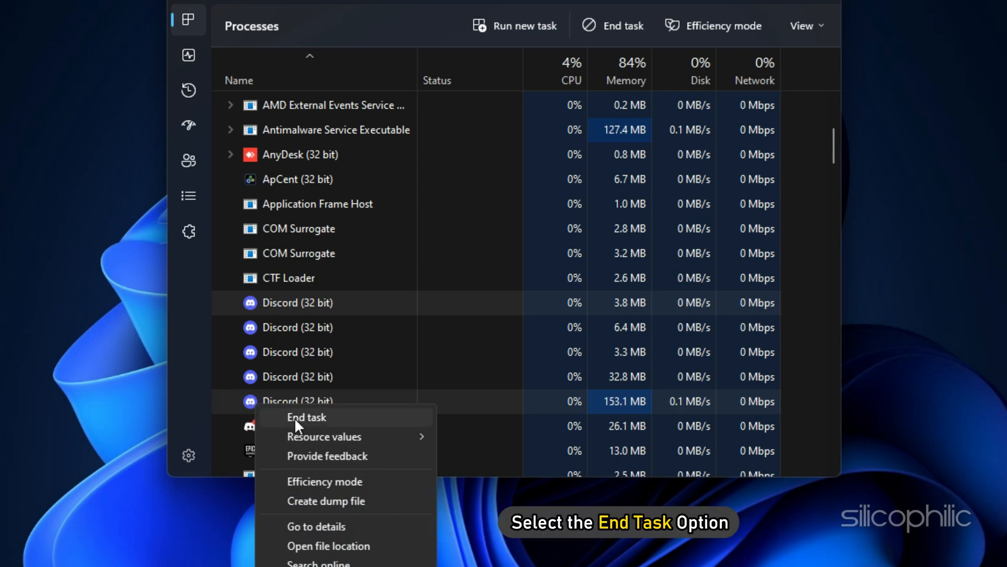
{"action": "left_click", "coordinate": [306, 417]}
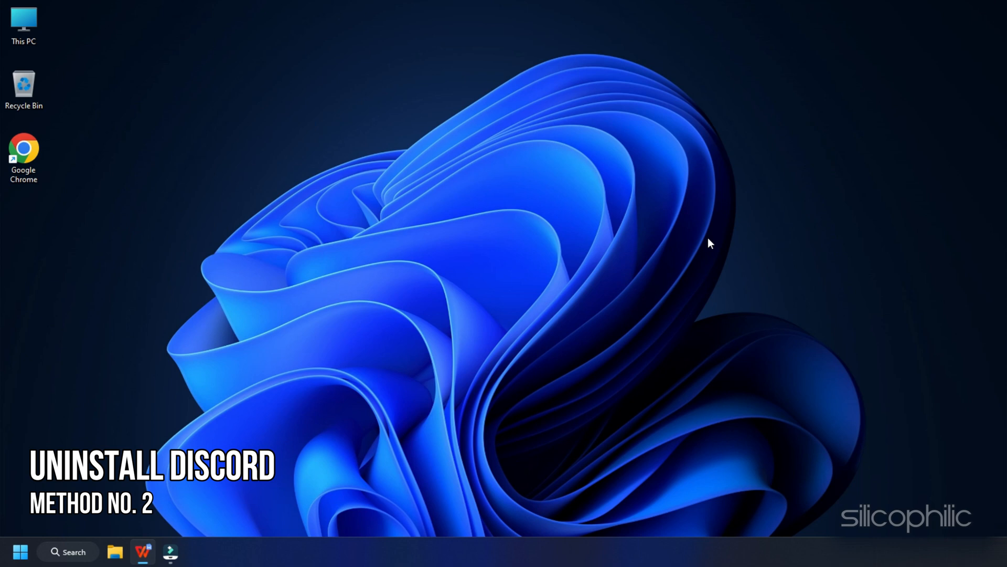
Step: Open Control Panel from search, view by Small icons, and open Programs and Features
{"action": "left_click", "coordinate": [67, 551]}
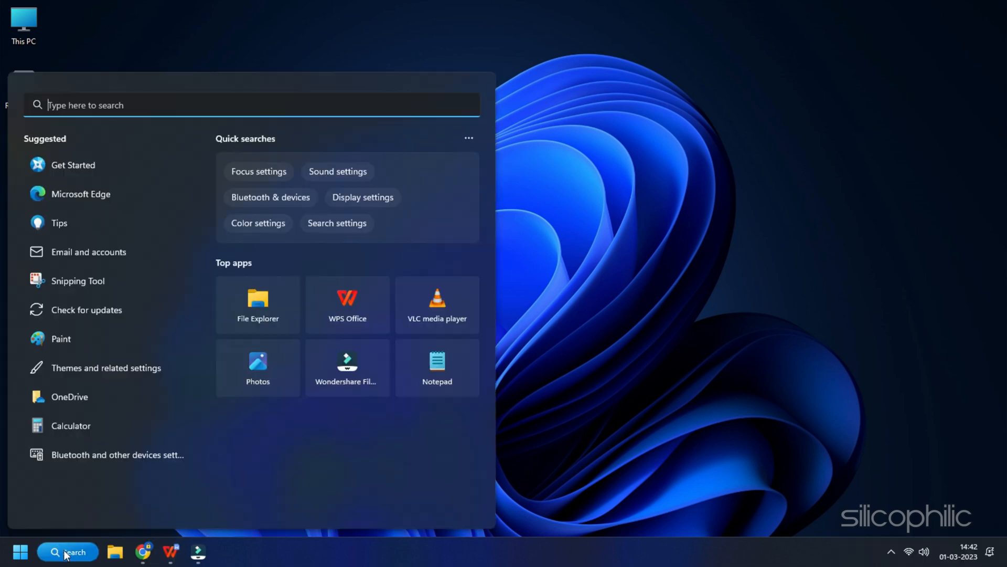
{"action": "type", "text": "Control Panel"}
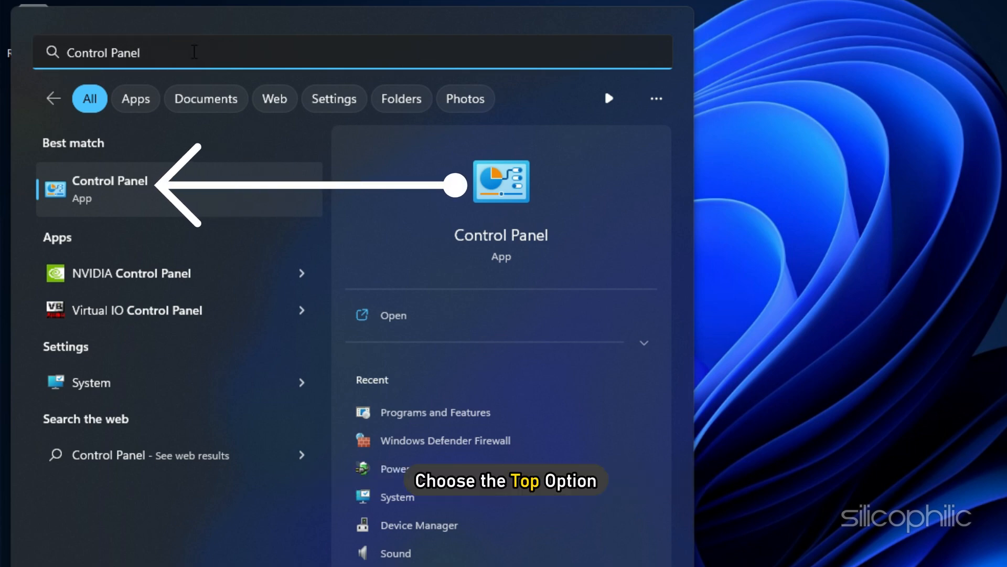
{"action": "left_click", "coordinate": [109, 188]}
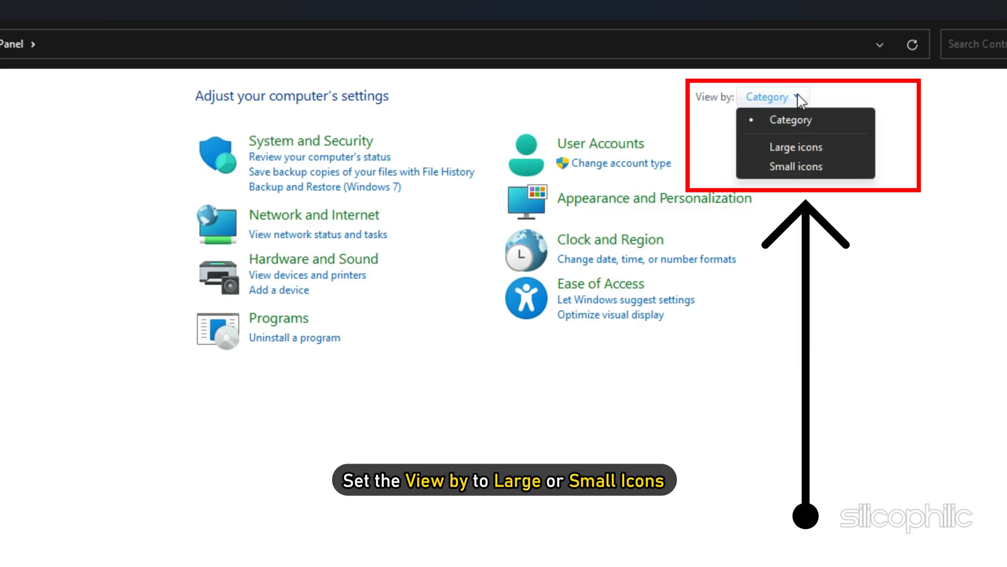
{"action": "mouse_move", "coordinate": [796, 167]}
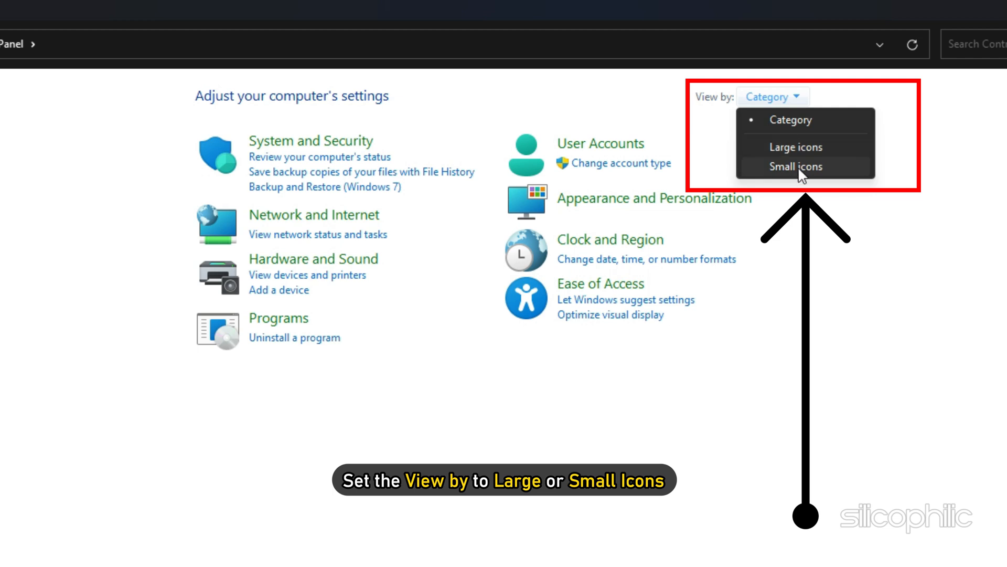
{"action": "left_click", "coordinate": [796, 166]}
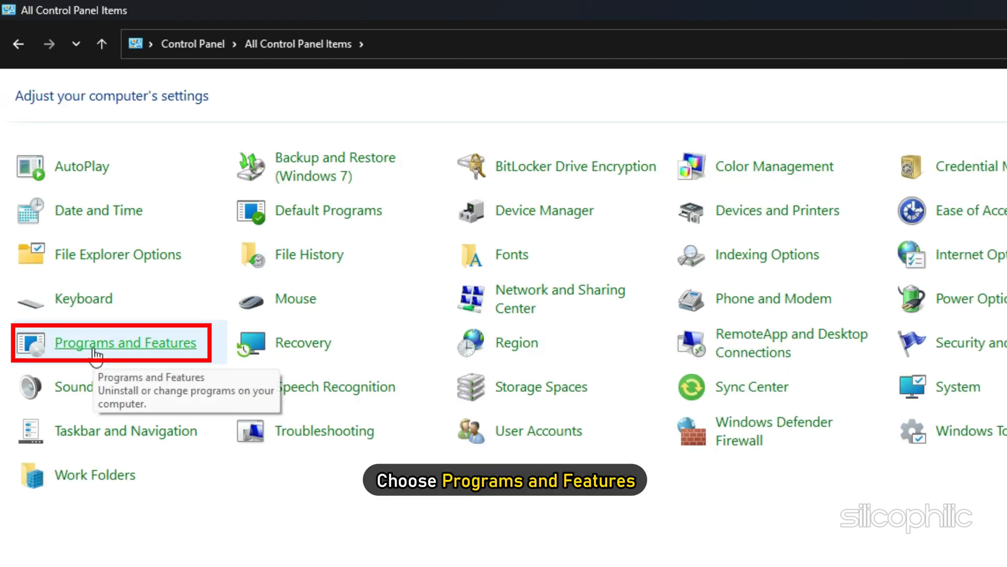
{"action": "left_click", "coordinate": [126, 343]}
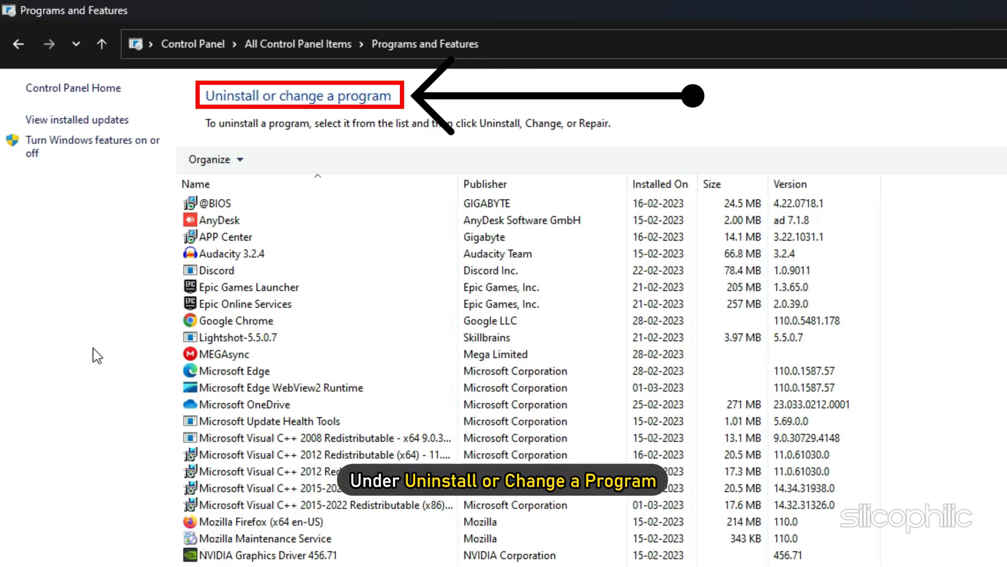
Step: Select Discord in Programs and Features and choose Uninstall from its context menu
{"action": "left_click", "coordinate": [215, 270]}
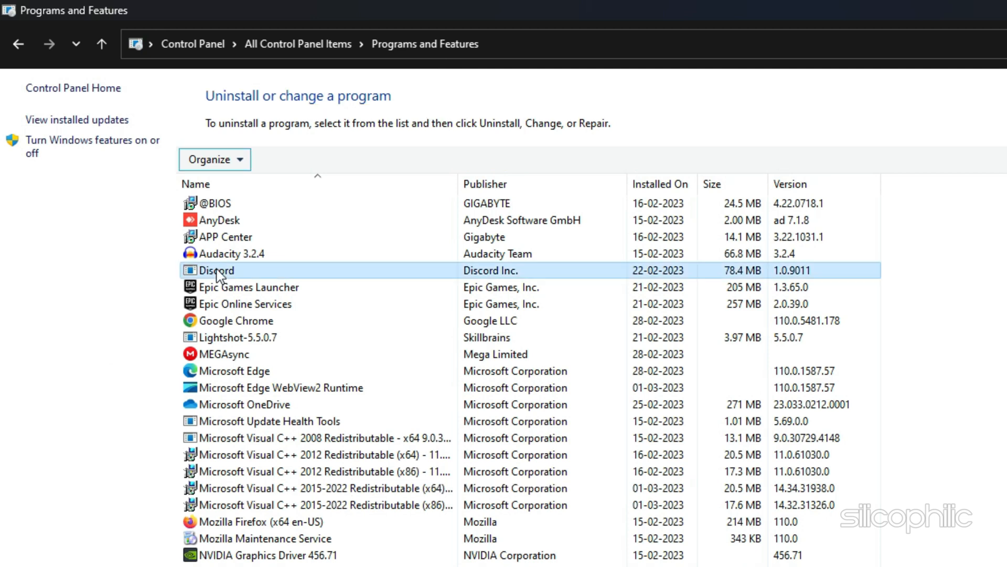
{"action": "right_click", "coordinate": [215, 269]}
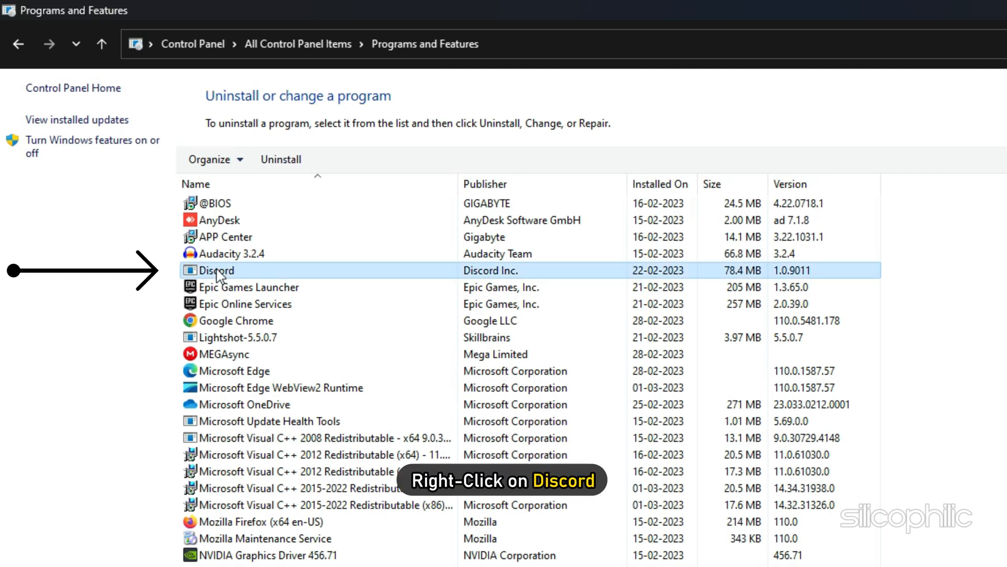
{"action": "right_click", "coordinate": [215, 269]}
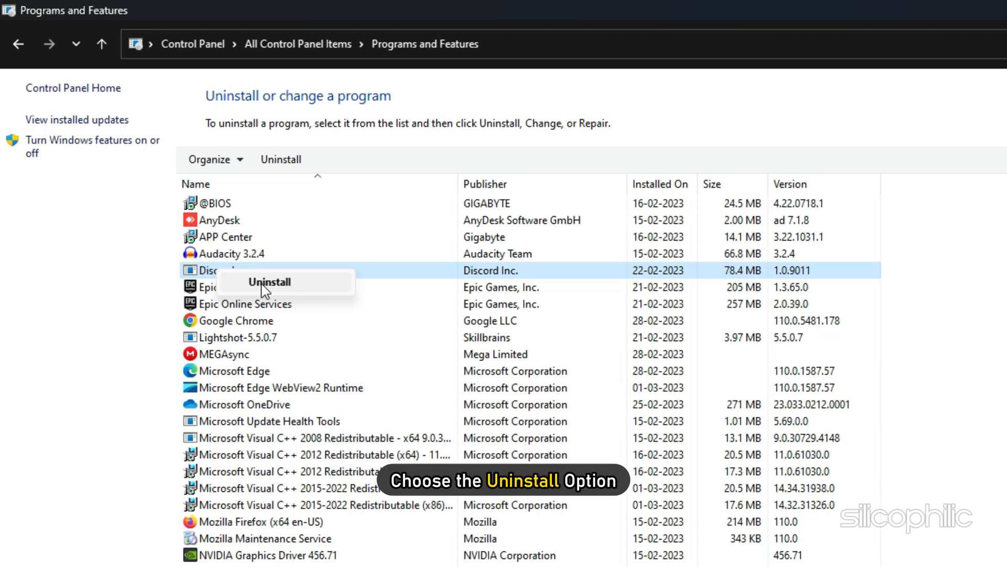
{"action": "left_click", "coordinate": [269, 281]}
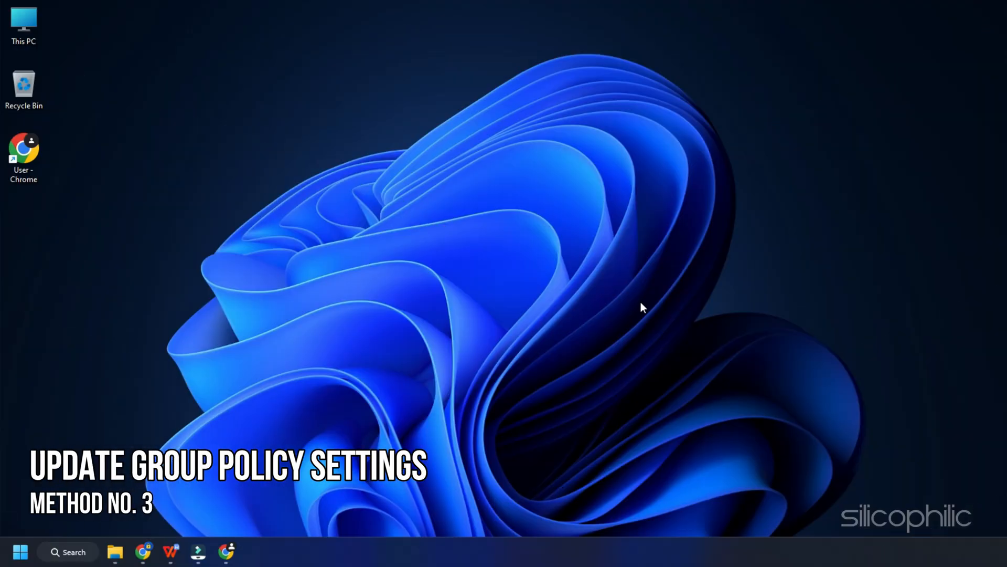
{"action": "mouse_move", "coordinate": [506, 255]}
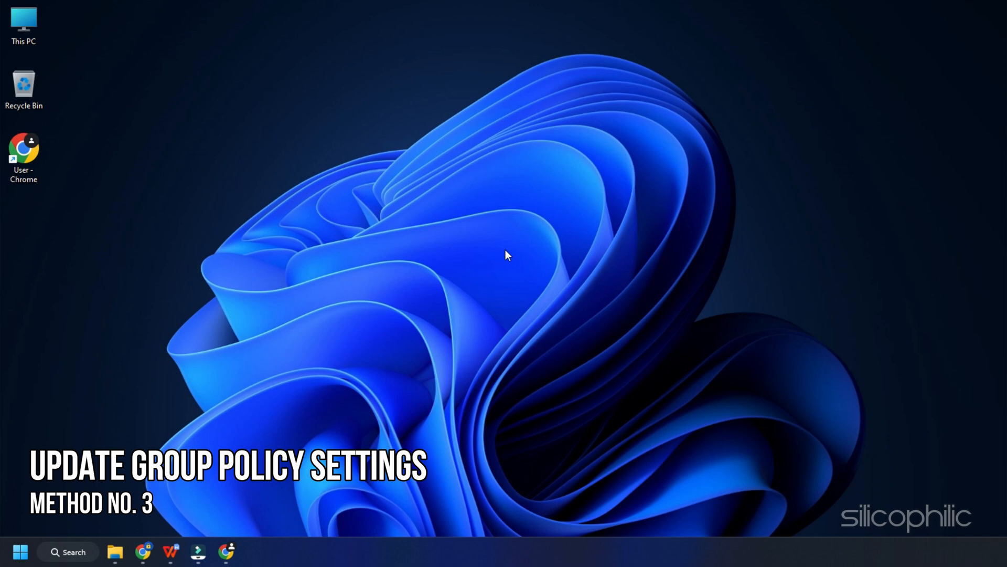
Step: Run gpupdate /force in a Command Prompt launched as administrator
{"action": "type", "text": "cmd"}
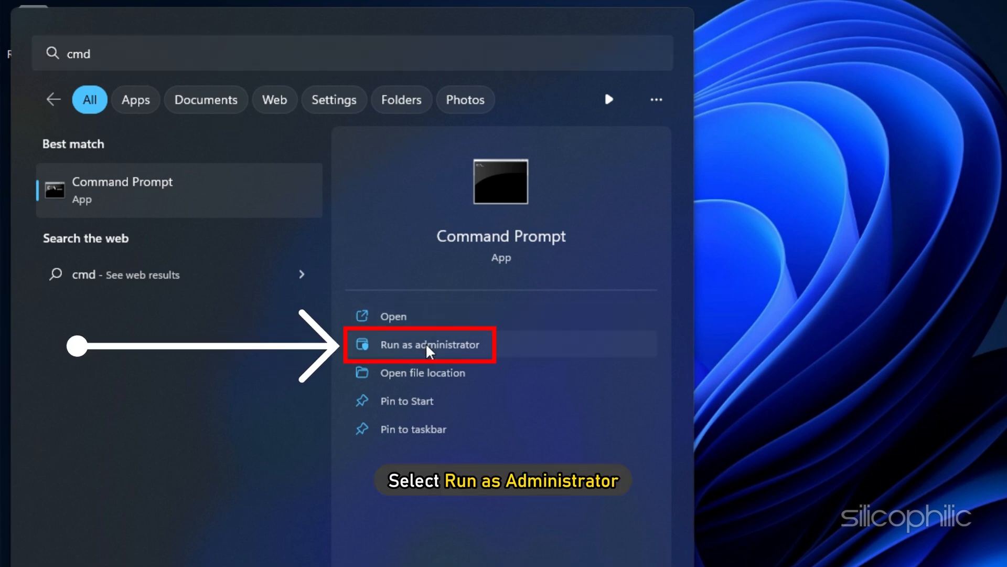
{"action": "left_click", "coordinate": [421, 345]}
{"action": "type", "text": "gpupdate /force"}
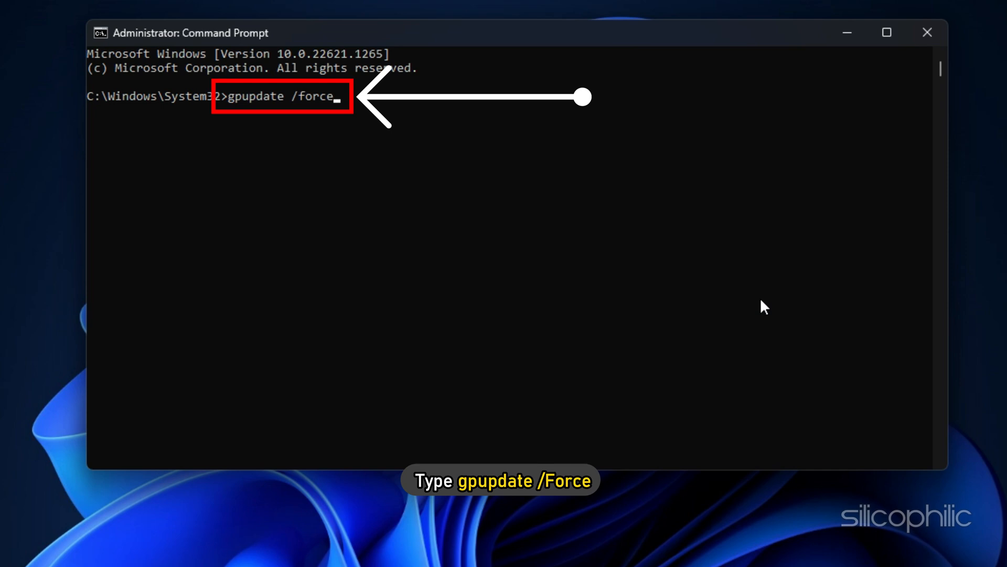
{"action": "key", "text": "Return"}
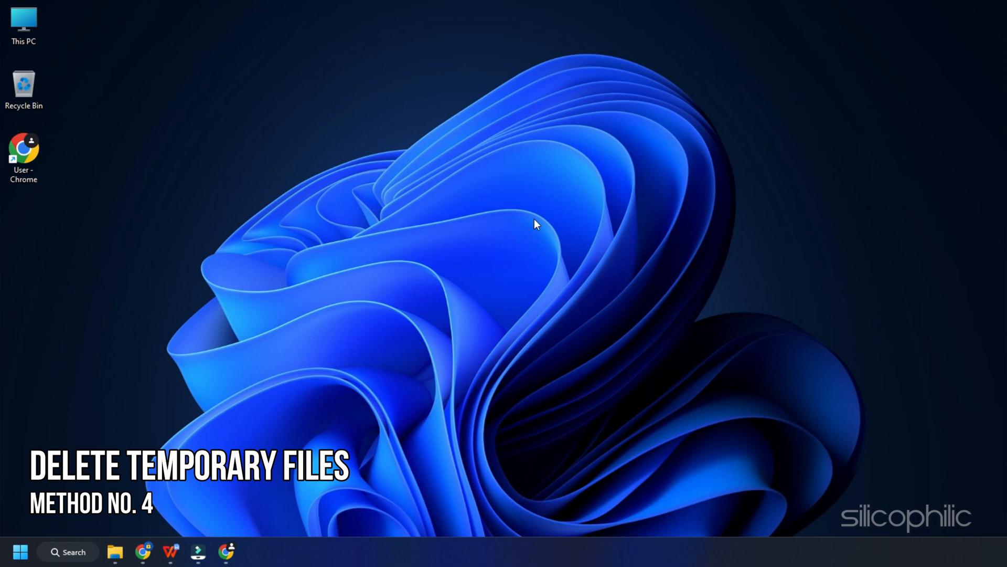
Step: Run %appdata% from the Win+R dialog to open the Roaming folder
{"action": "key", "text": "Win+r"}
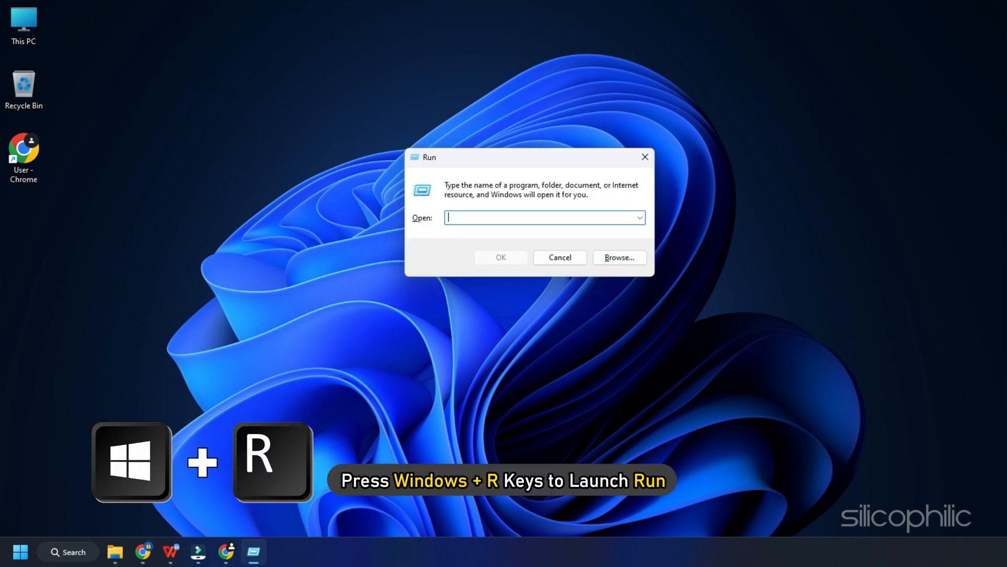
{"action": "type", "text": "%appdata%"}
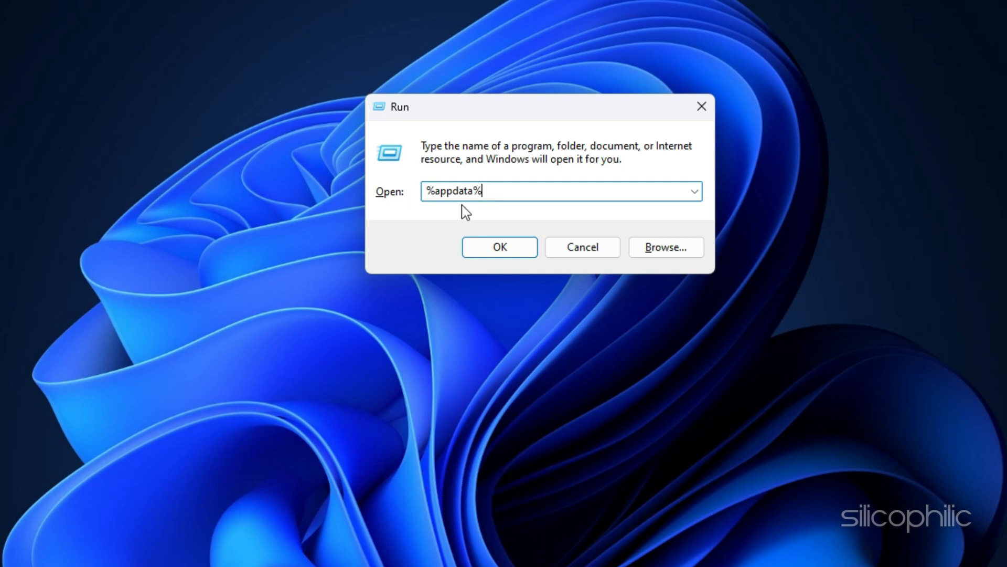
{"action": "left_click", "coordinate": [499, 247]}
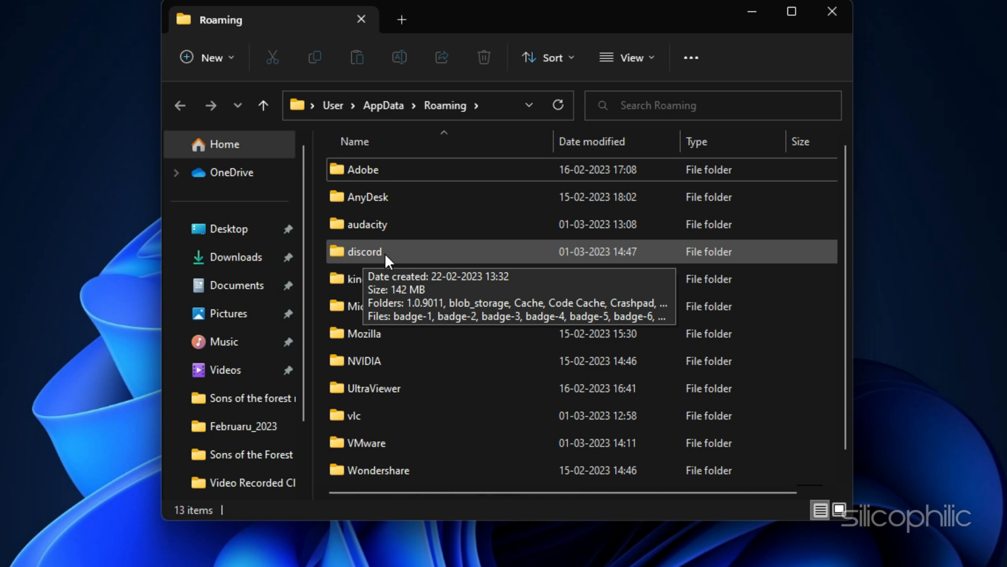
Step: Delete the discord folder in Roaming, then the Discord folder in AppData\Local
{"action": "right_click", "coordinate": [364, 251]}
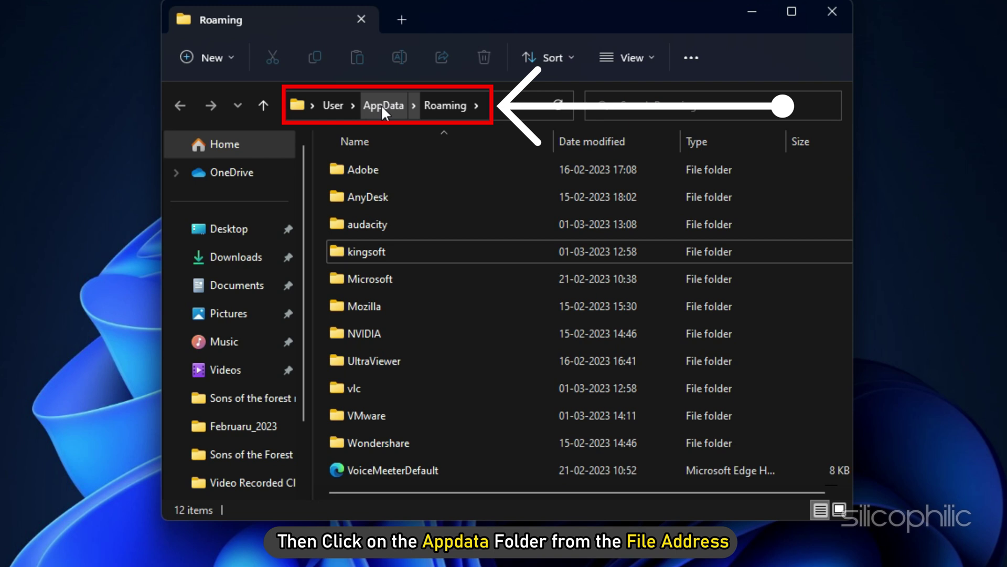
{"action": "left_click", "coordinate": [383, 105]}
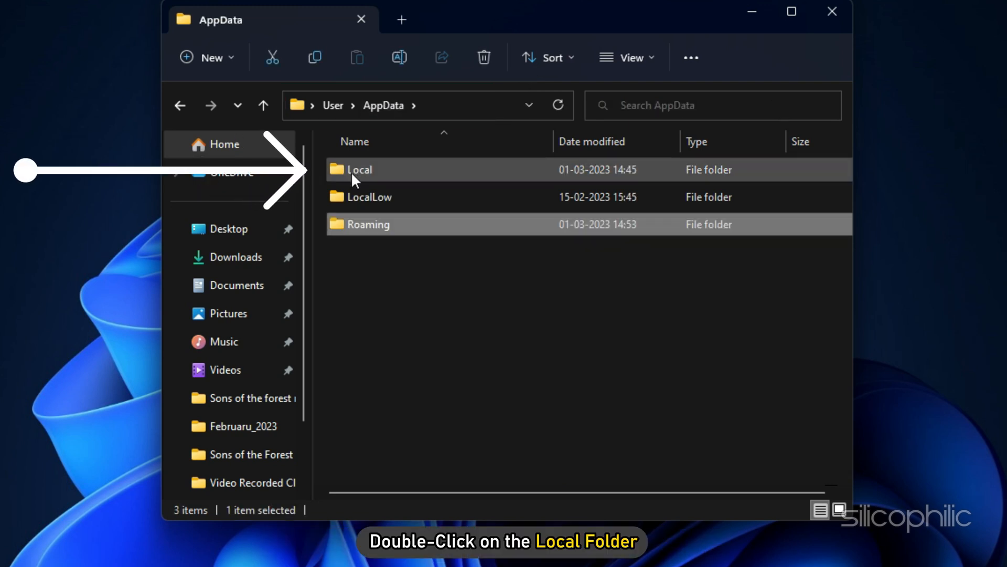
{"action": "double_click", "coordinate": [359, 169]}
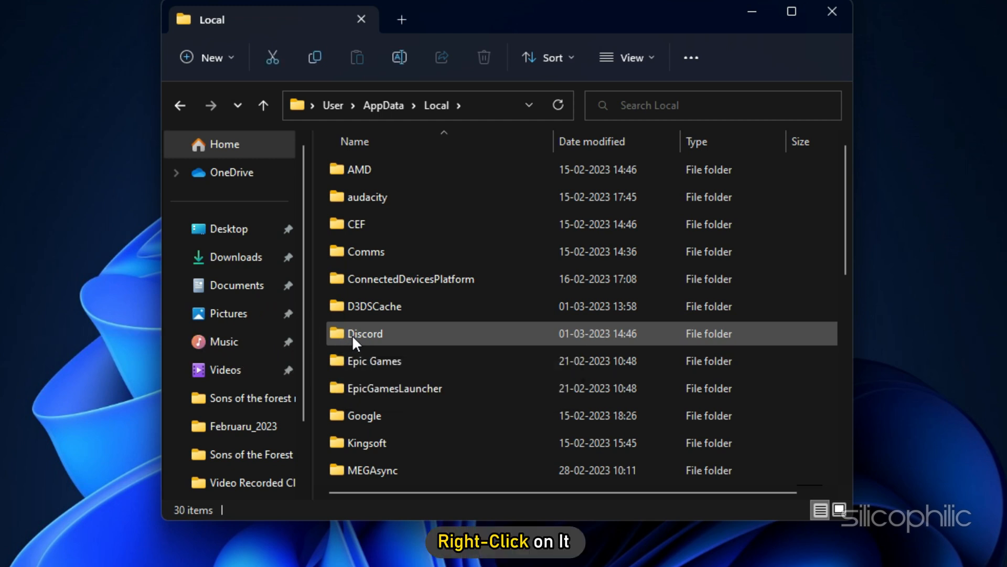
{"action": "right_click", "coordinate": [365, 333]}
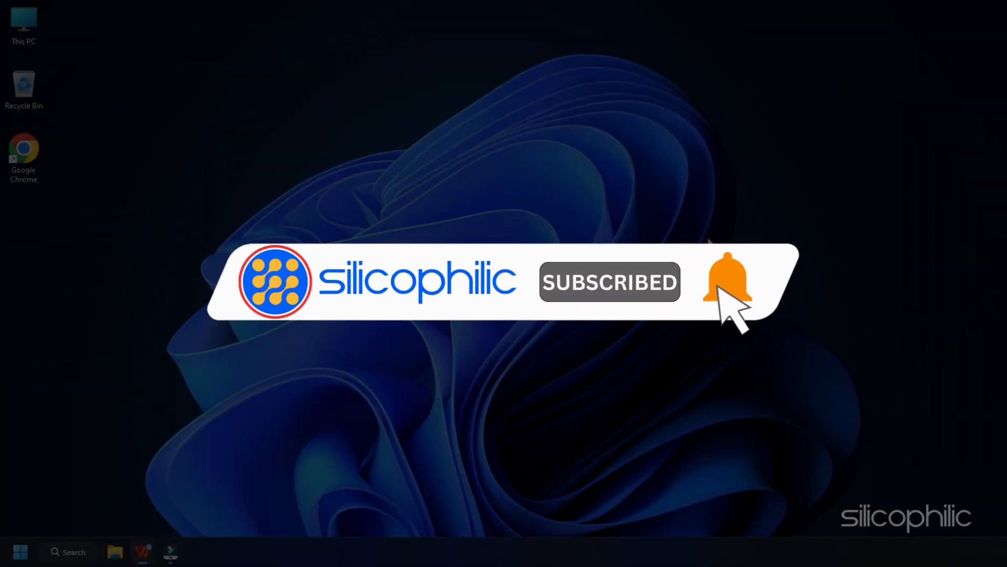
{"action": "left_click", "coordinate": [727, 282]}
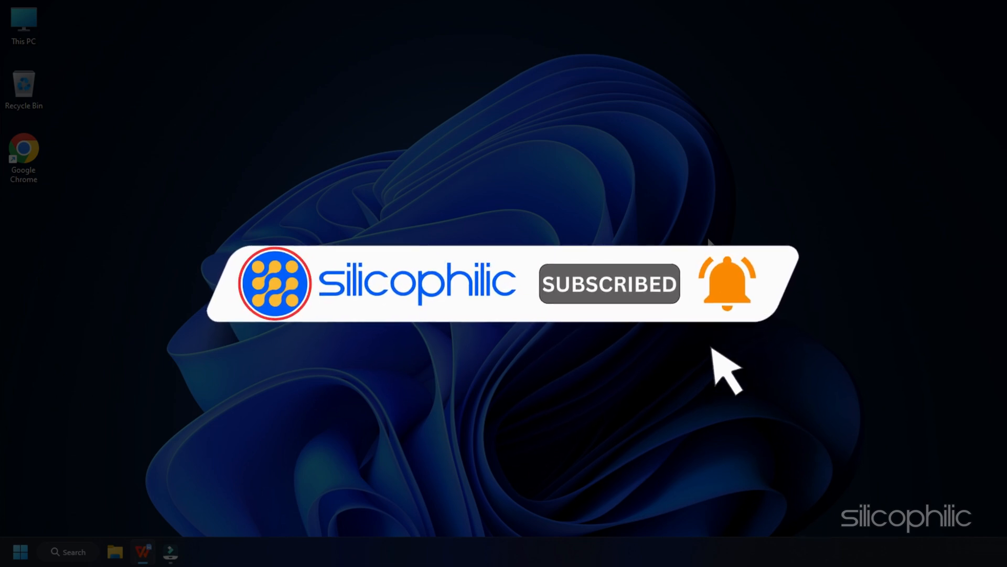